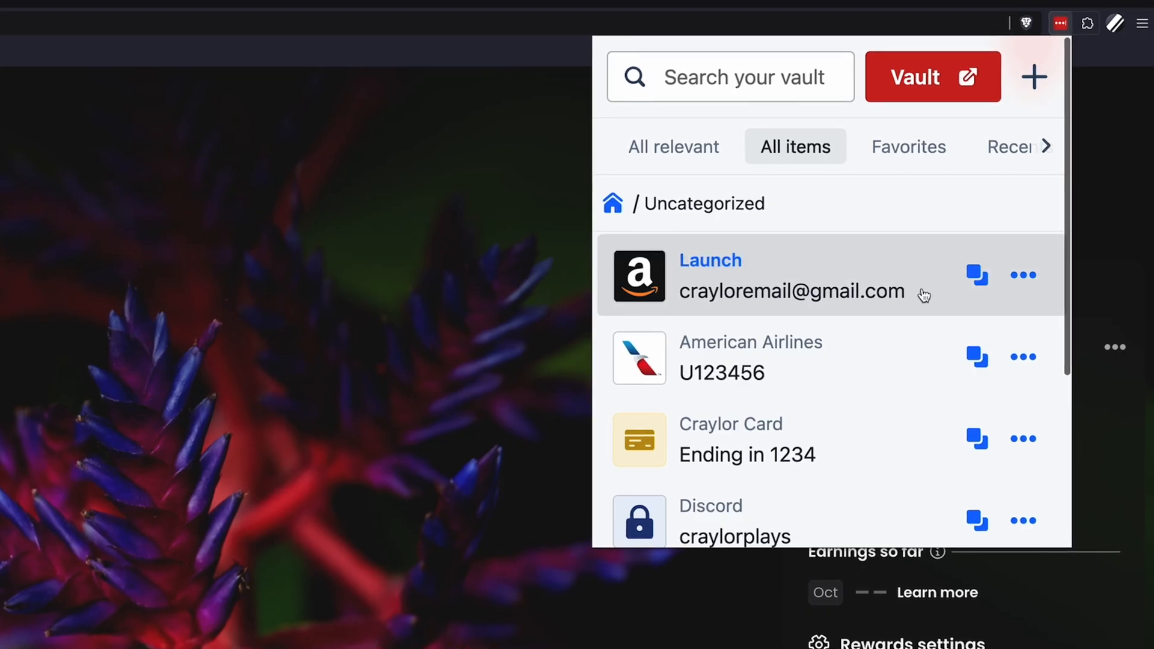
pyautogui.scroll(-3)
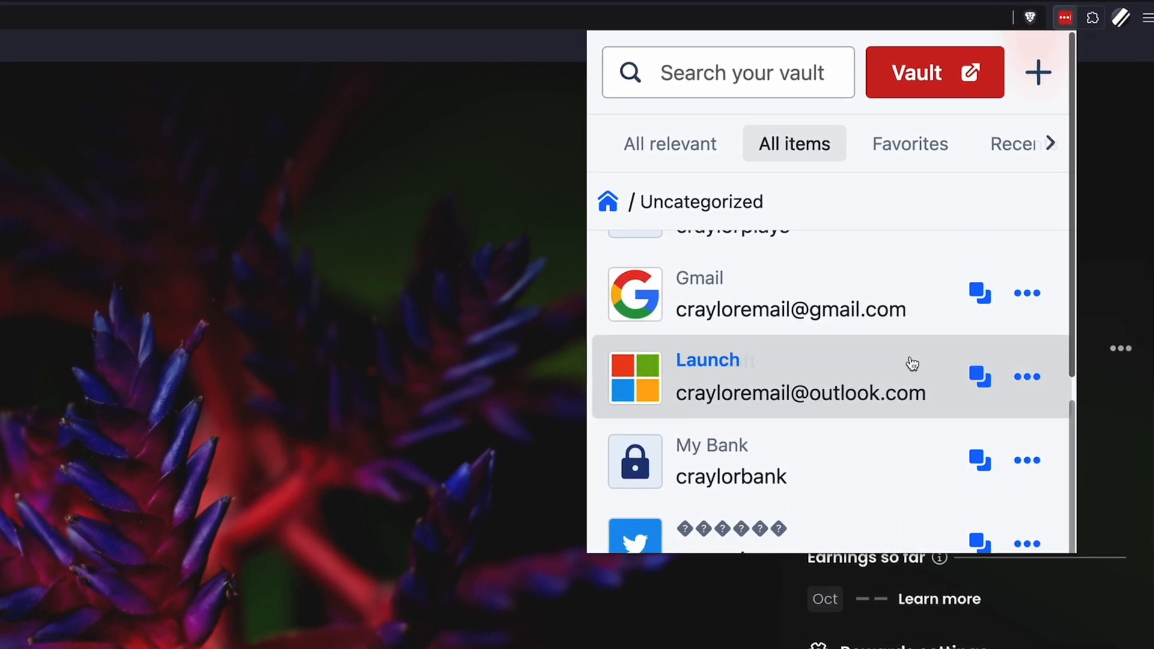
pyautogui.click(1027, 376)
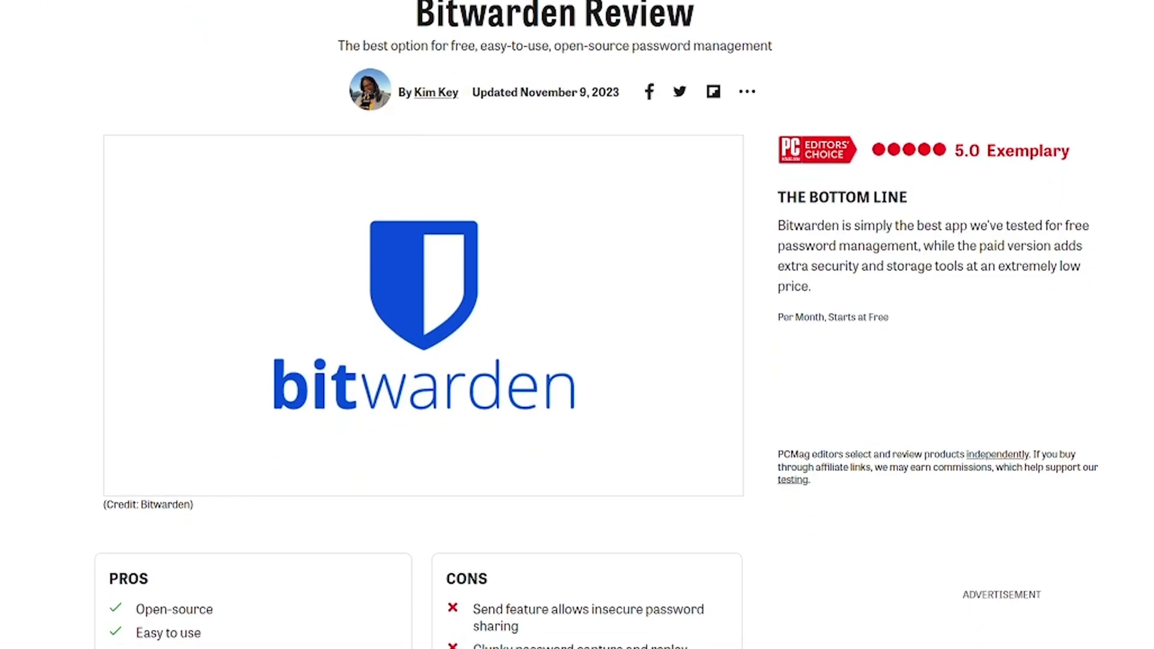
pyautogui.scroll(-3)
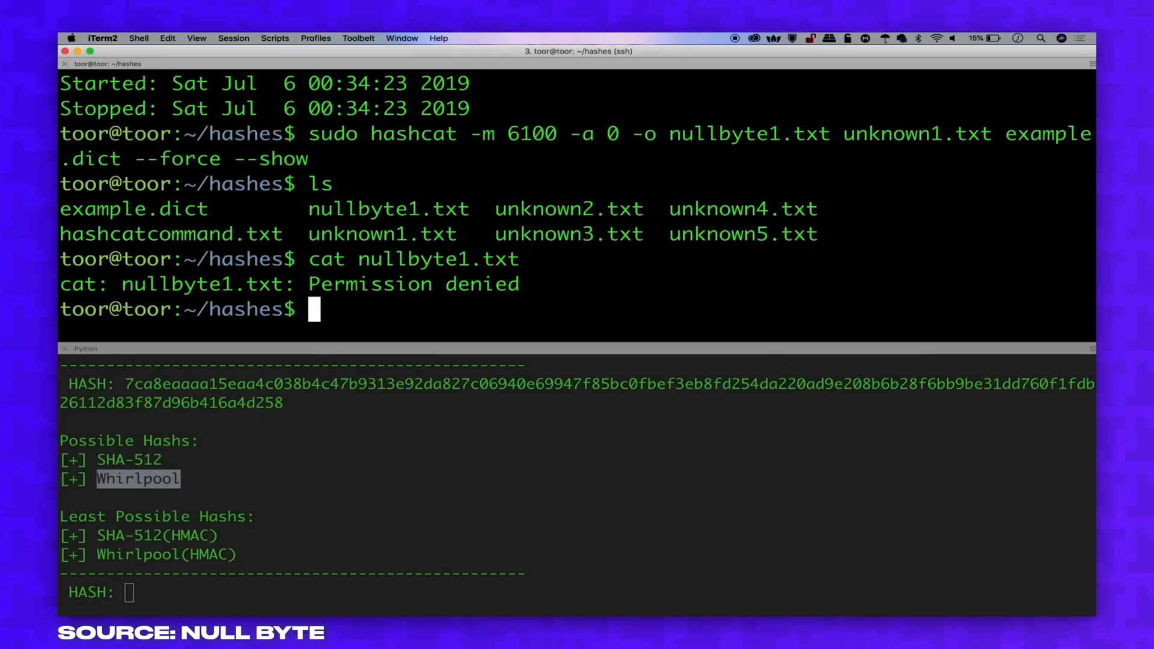
pyautogui.write('sudo cat nullbyte1.txt')
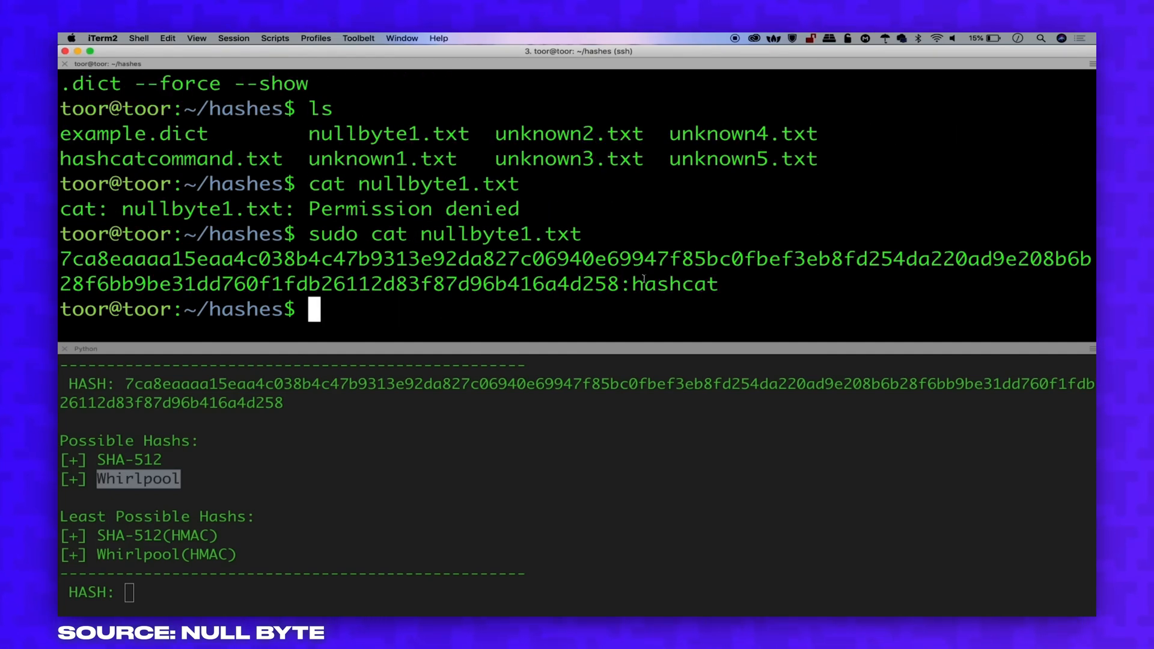
pyautogui.write('cat unknown.txt')
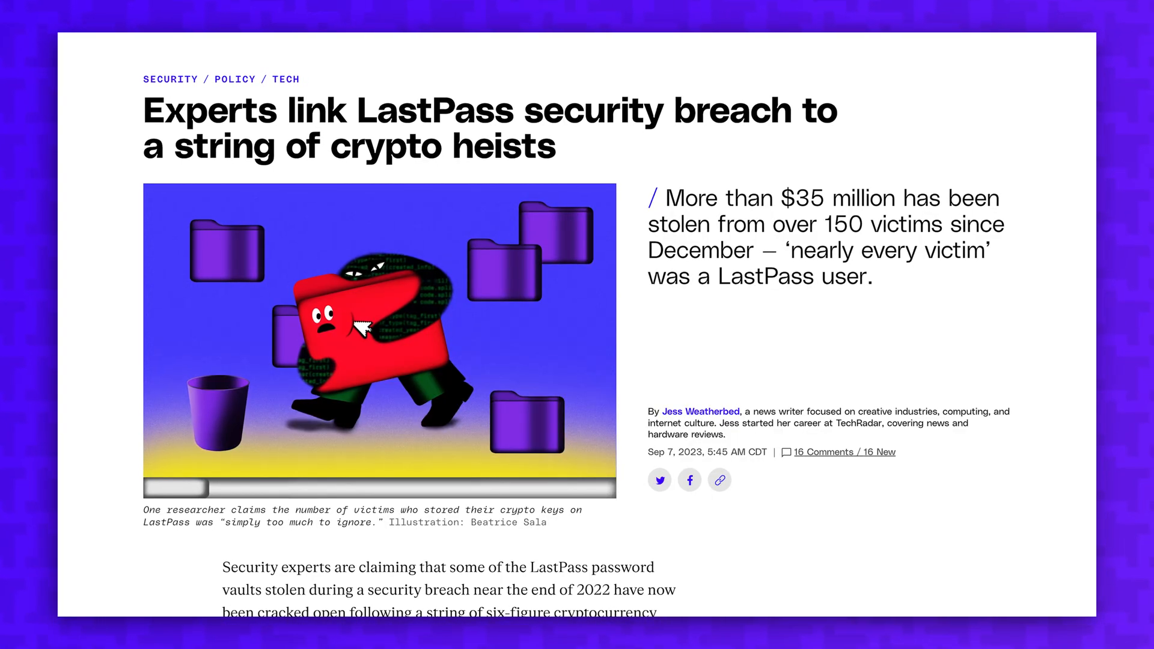
pyautogui.moveTo(668, 198); pyautogui.dragTo(751, 250)
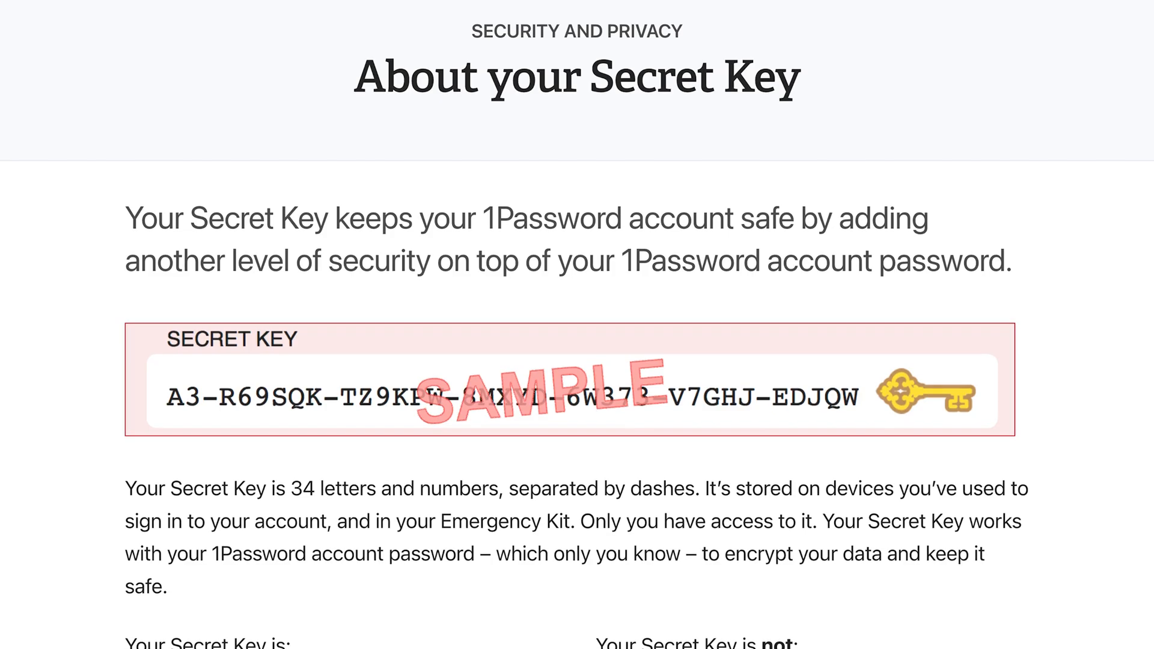
pyautogui.scroll(-3)
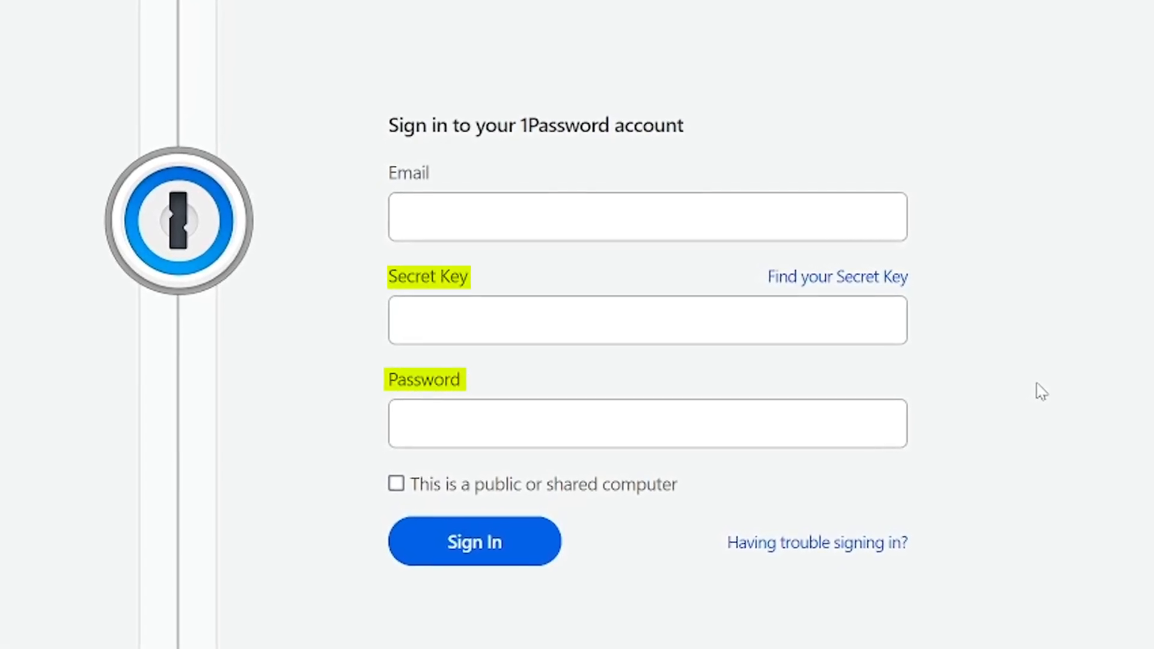
pyautogui.click(838, 277)
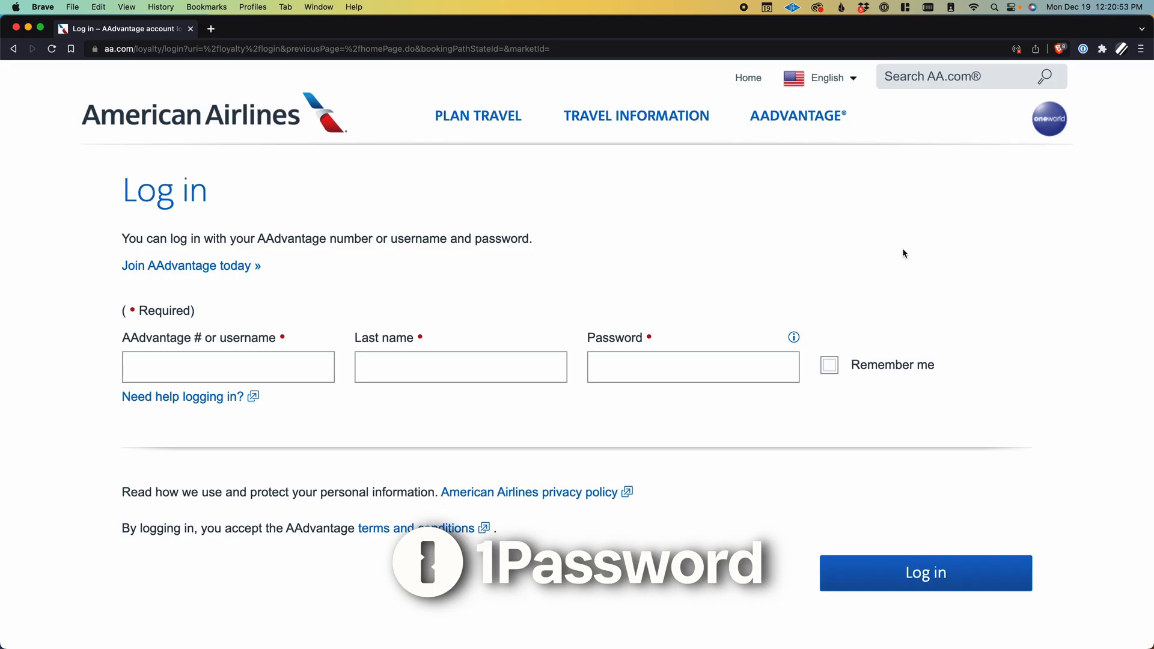
pyautogui.click(228, 367)
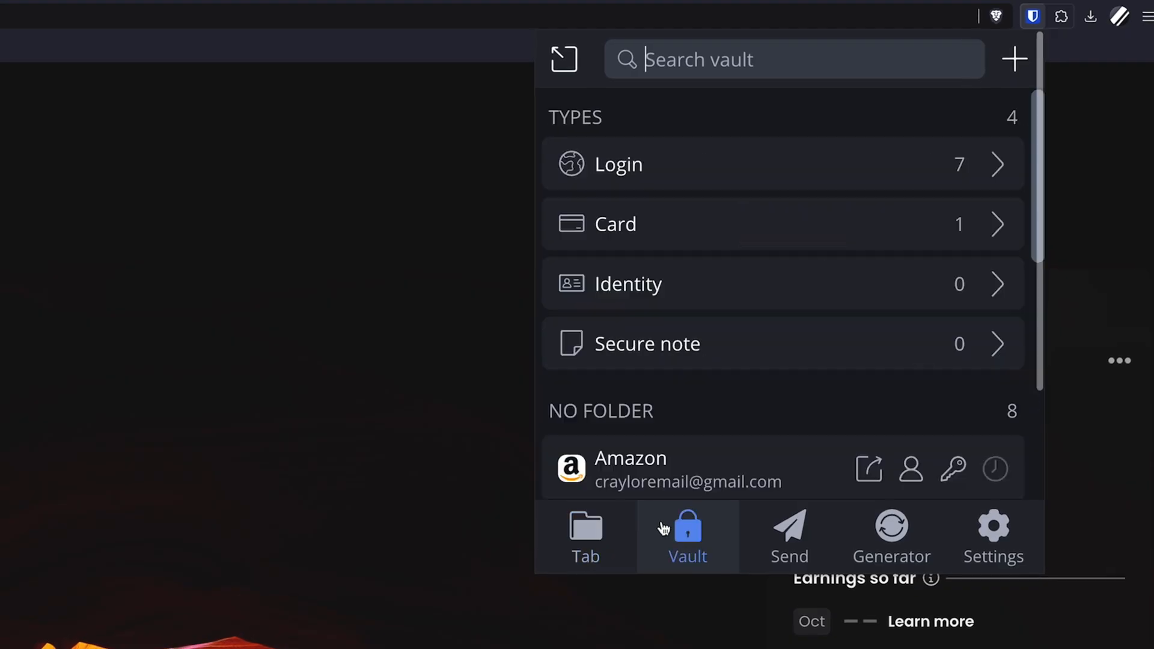
# Filter the Bitwarden vault to Login items and scroll the seven saved logins
pyautogui.click(618, 164)
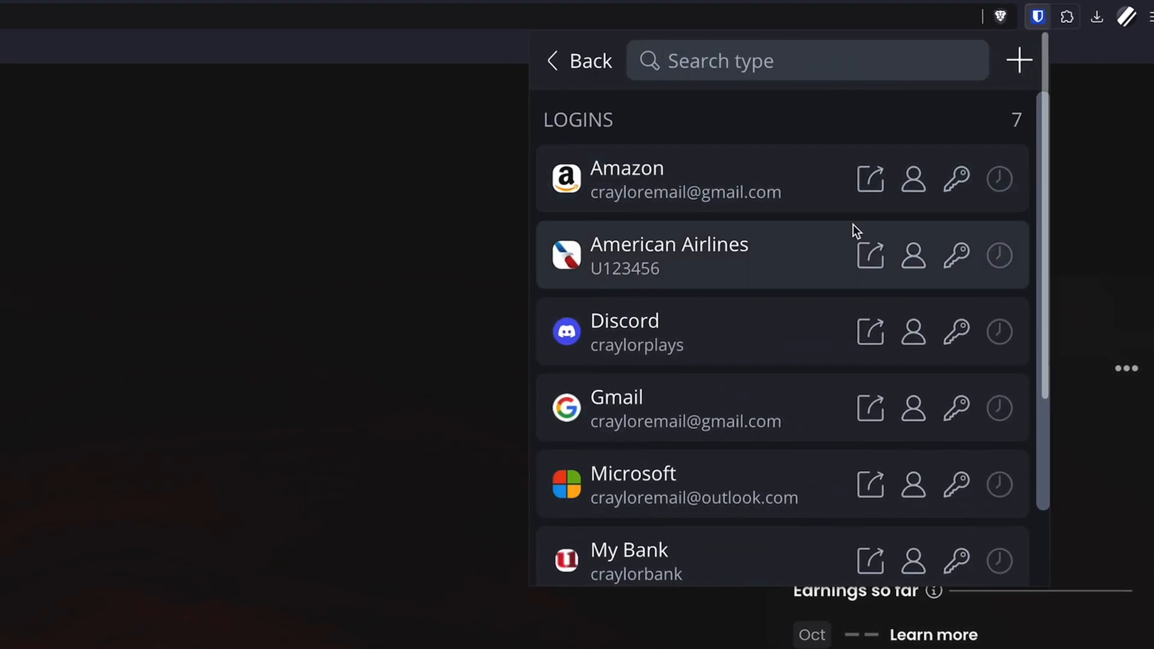
pyautogui.scroll(-3)
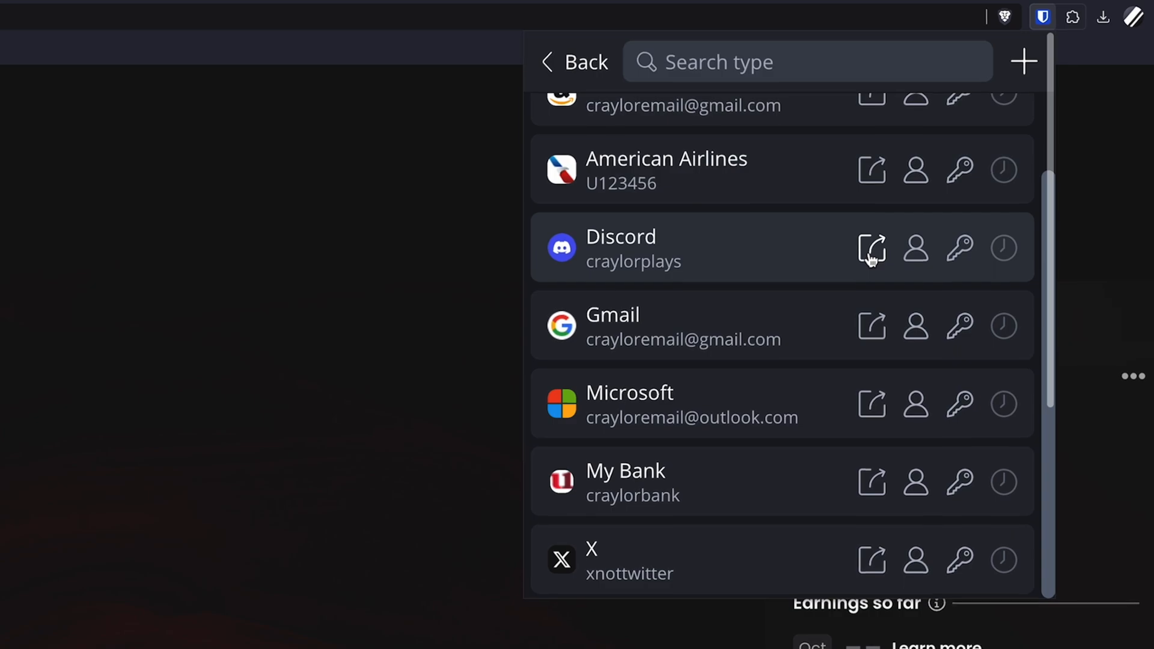